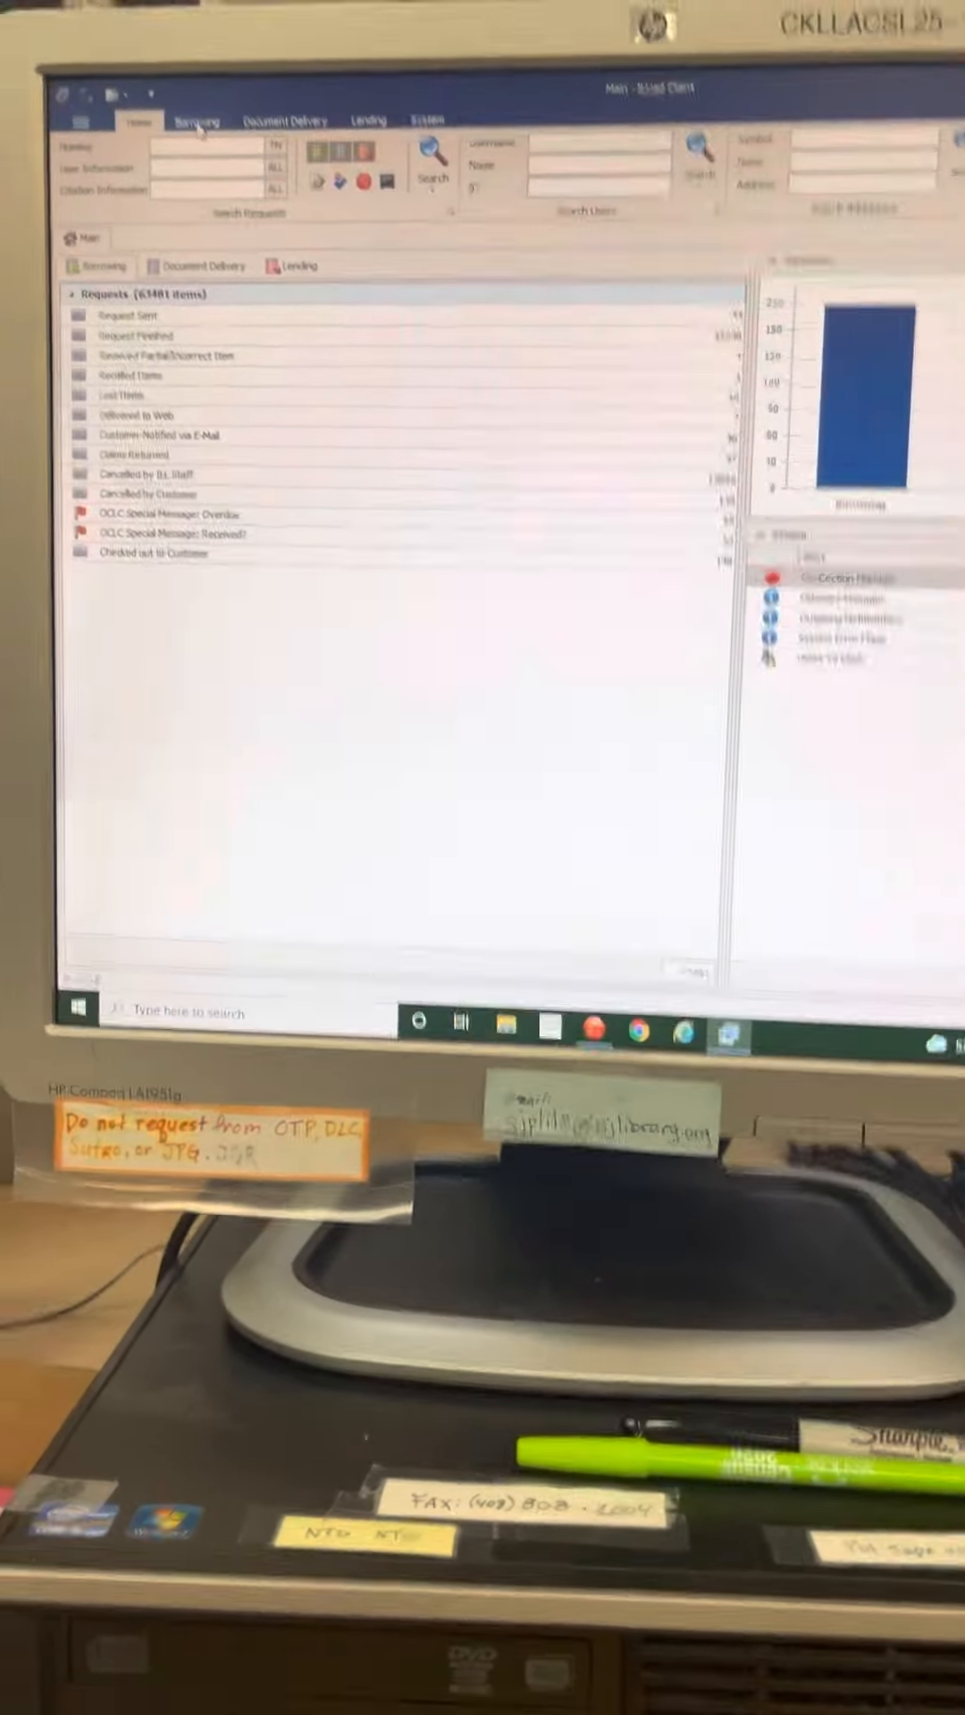
Step: Switch to the Borrowing ribbon to reach the Print Receives action
{"action": "left_click", "coordinate": [232, 67]}
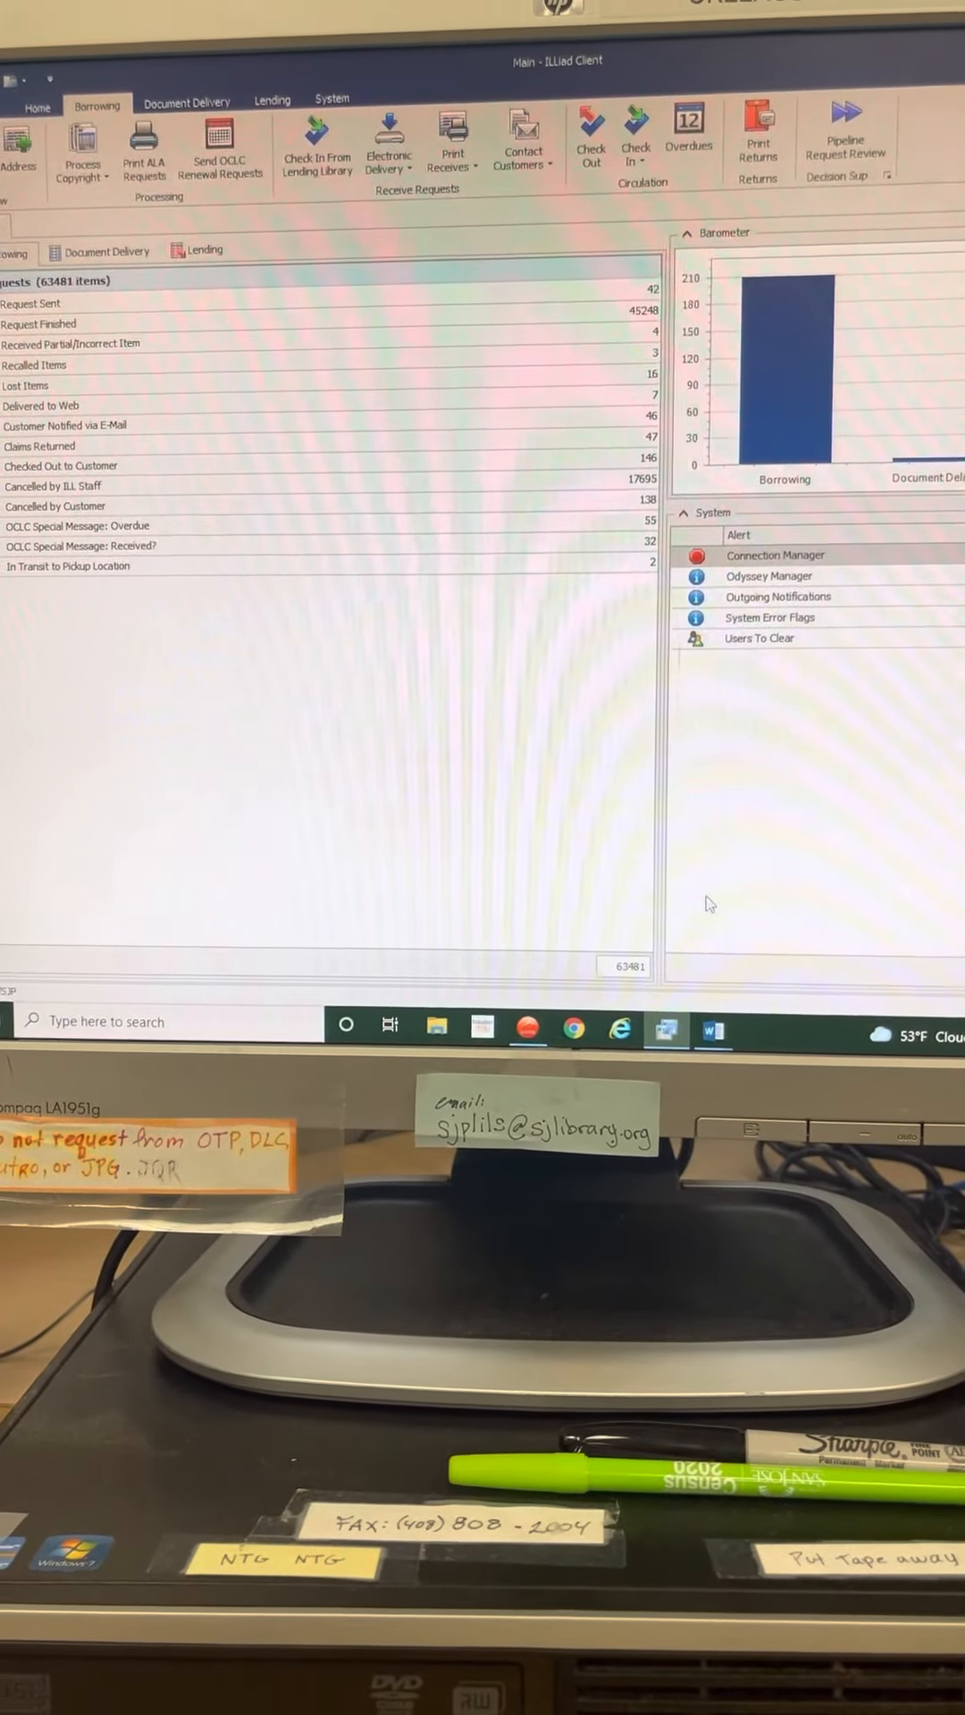
{"action": "mouse_move", "coordinate": [701, 1031]}
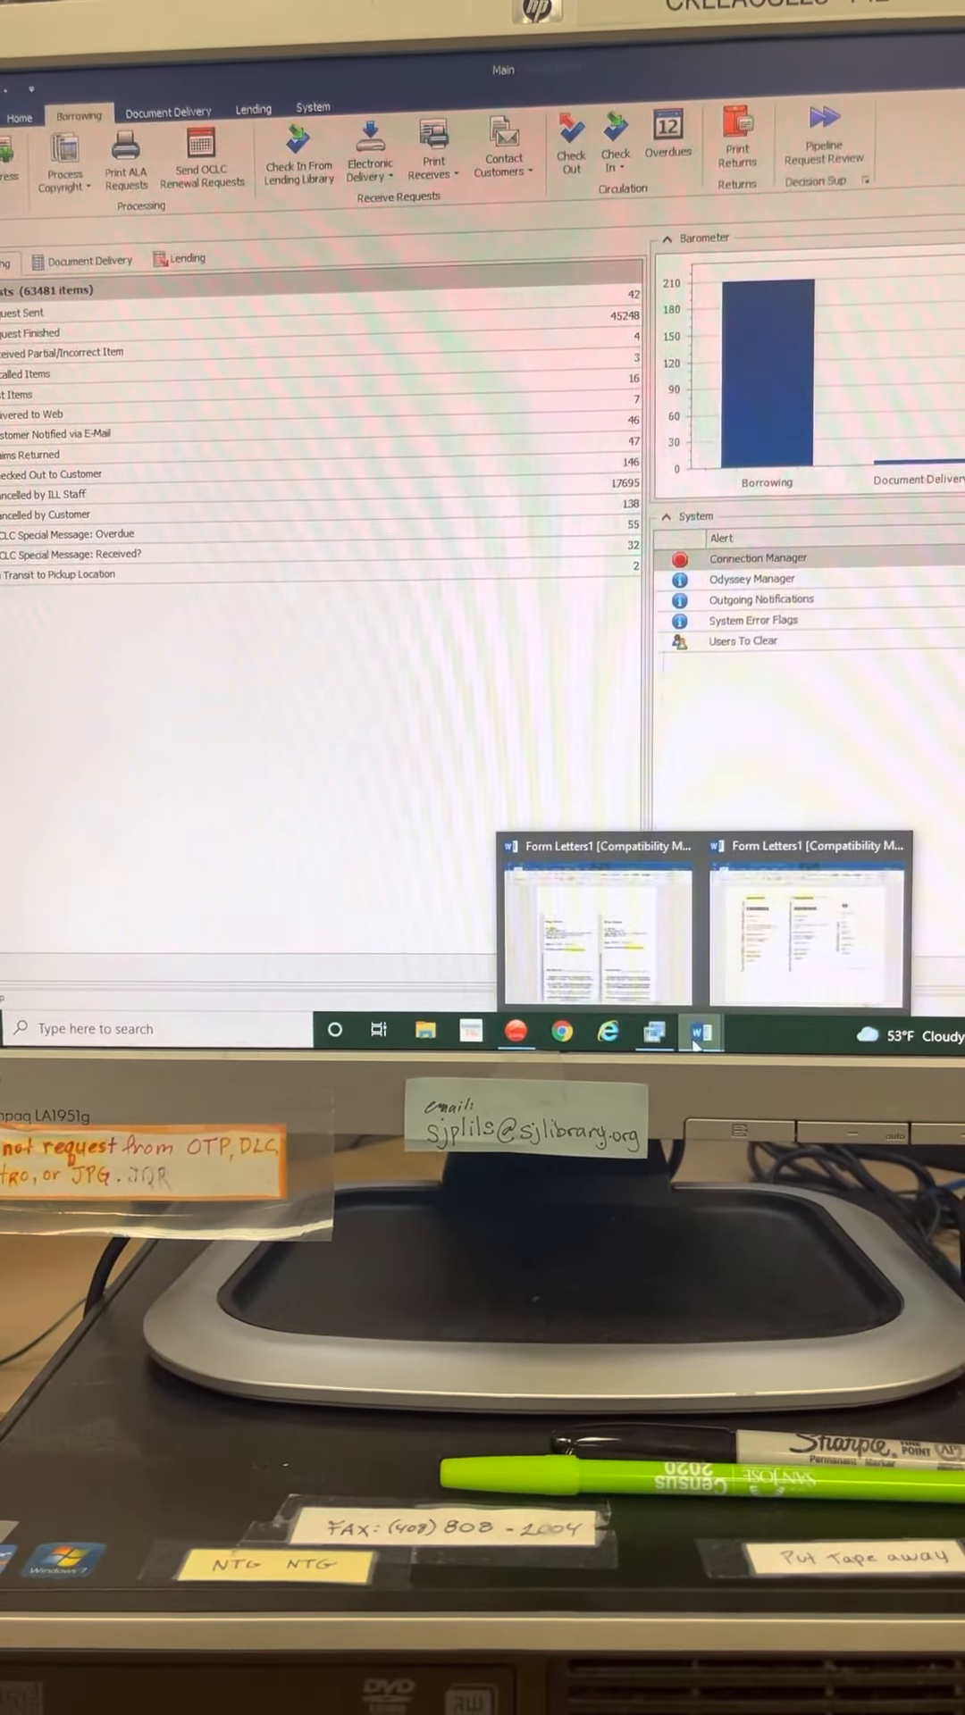
Step: Bring the Form Letters1 Word document with the book band slips to the front
{"action": "left_click", "coordinate": [597, 933]}
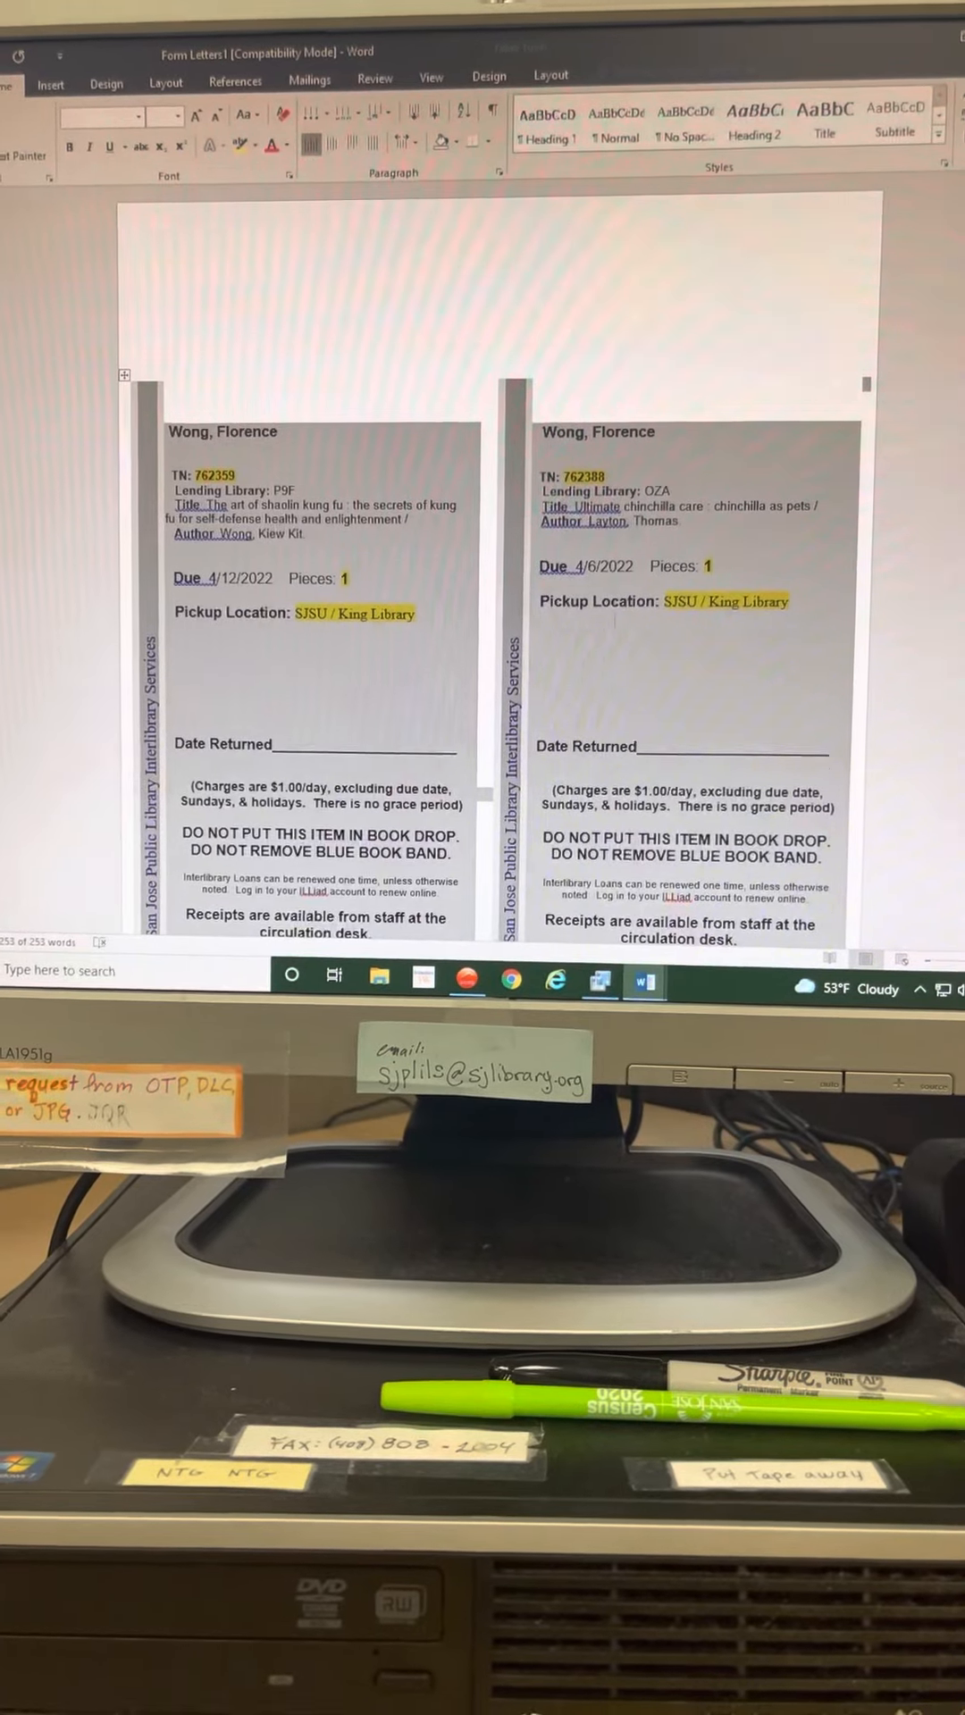
Step: Review the slips, set printing to Legal 8.5" x 14" paper, and return to the document
{"action": "scroll", "scroll_direction": "down", "scroll_amount": 3}
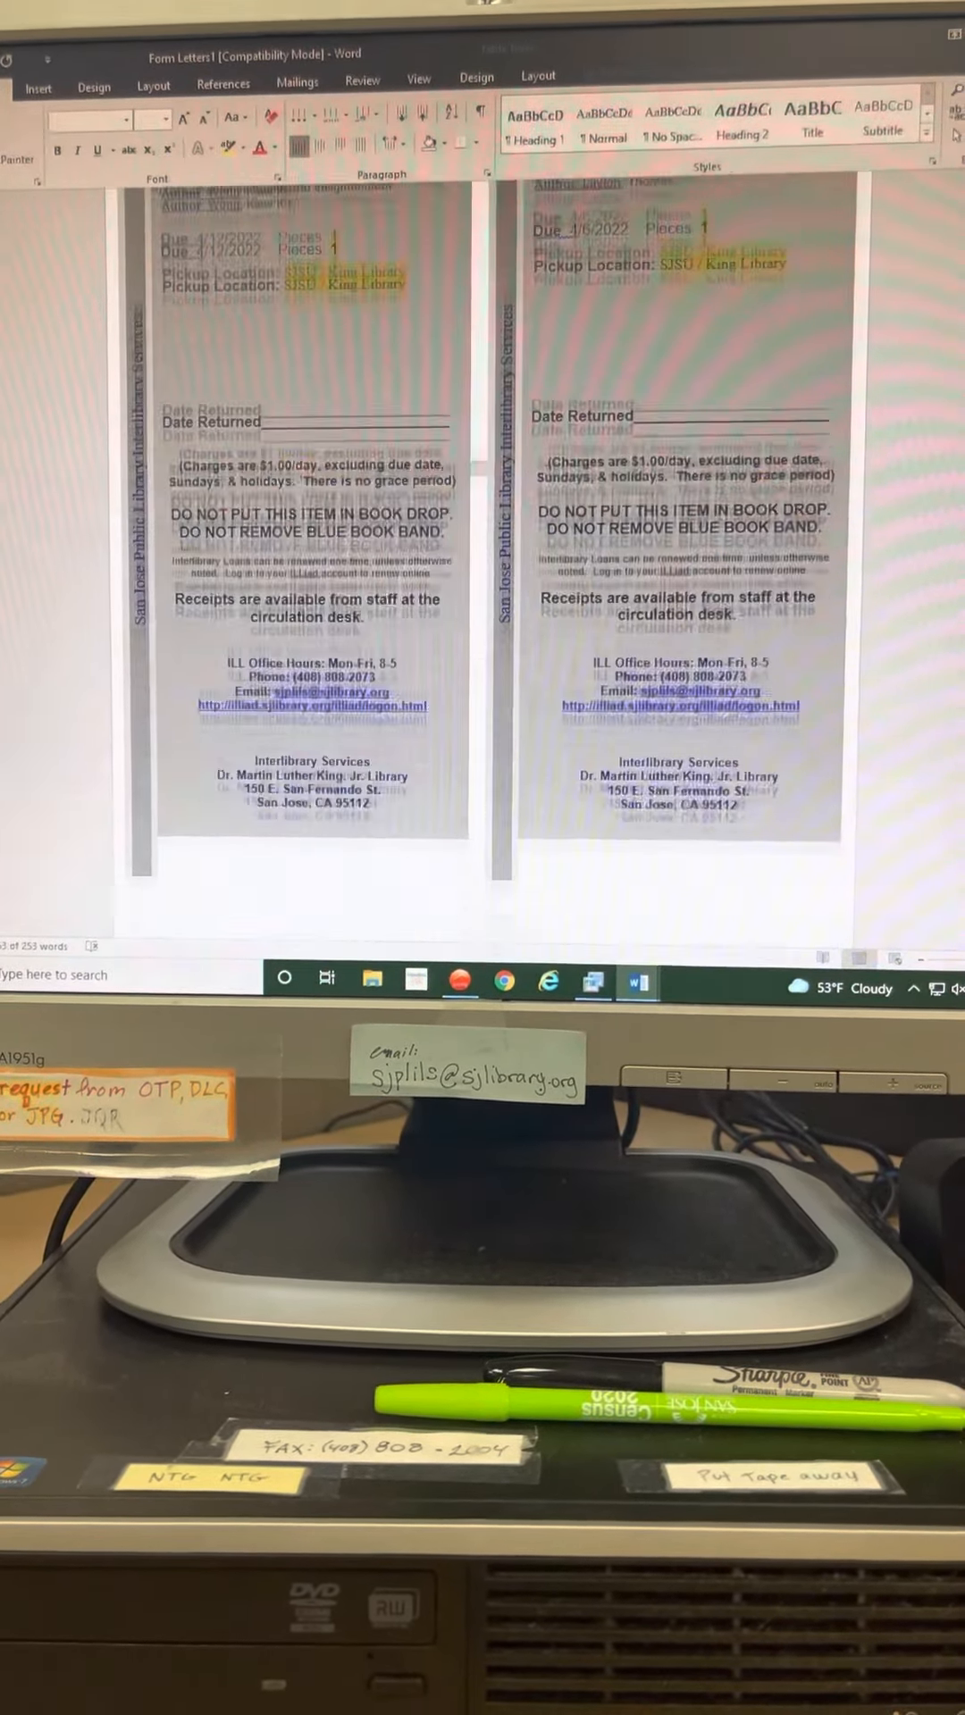
{"action": "scroll", "scroll_direction": "up", "scroll_amount": 3}
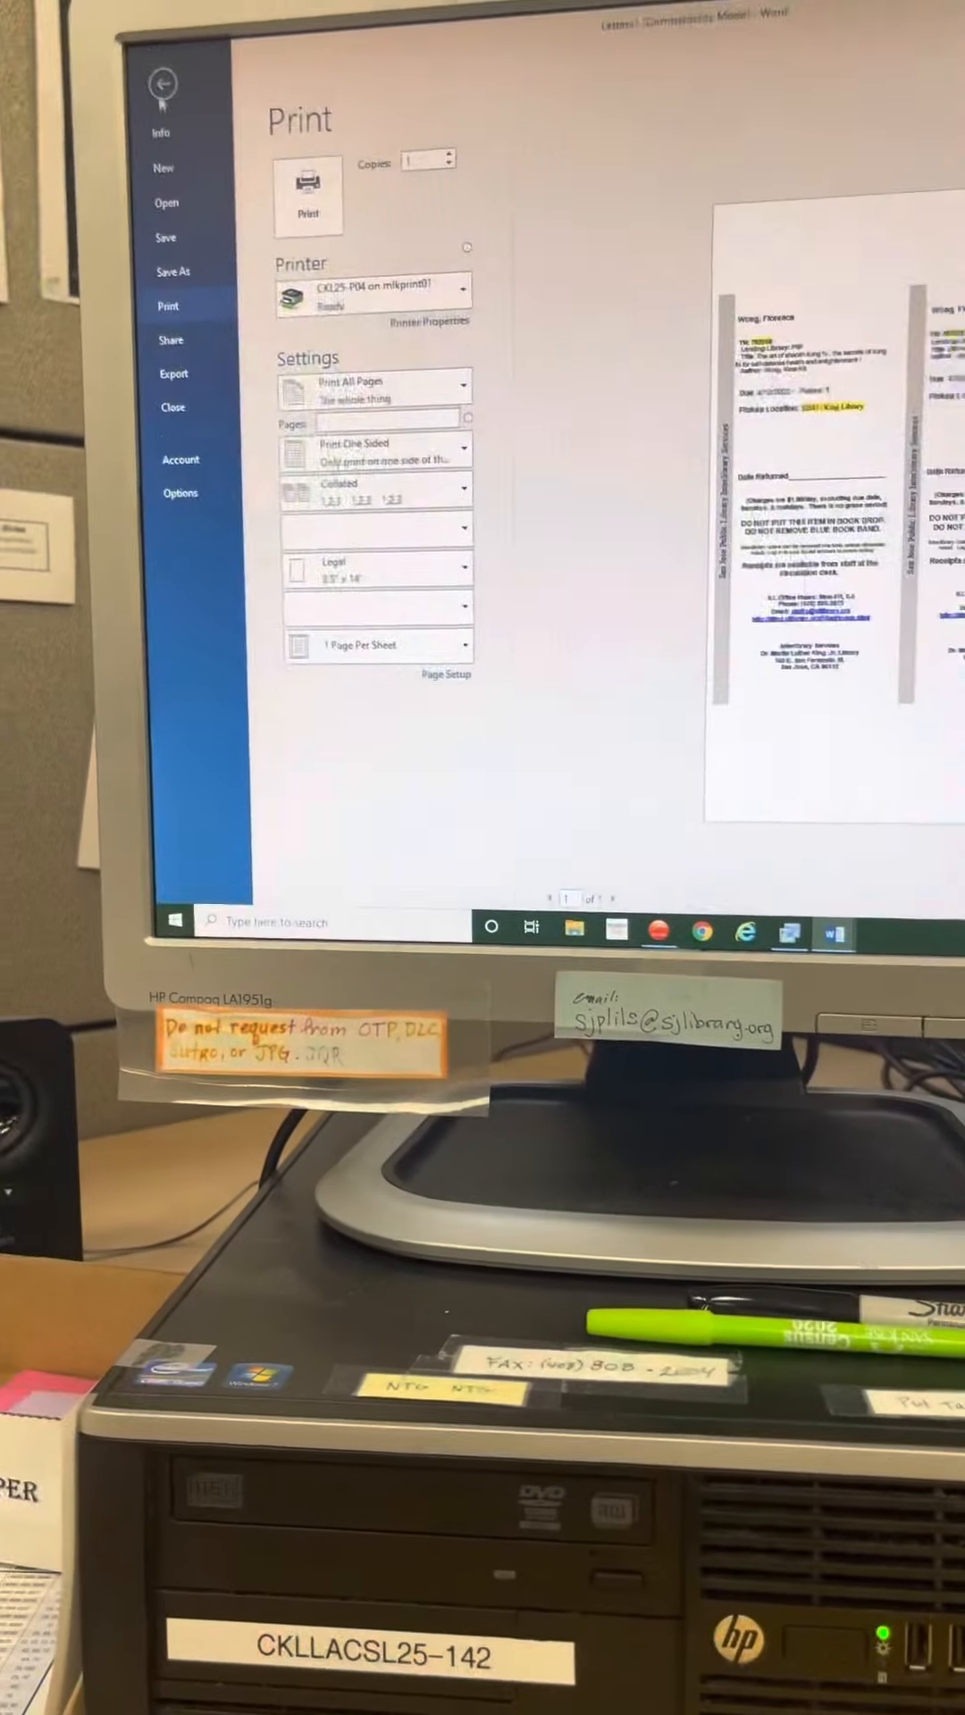
{"action": "left_click", "coordinate": [162, 84]}
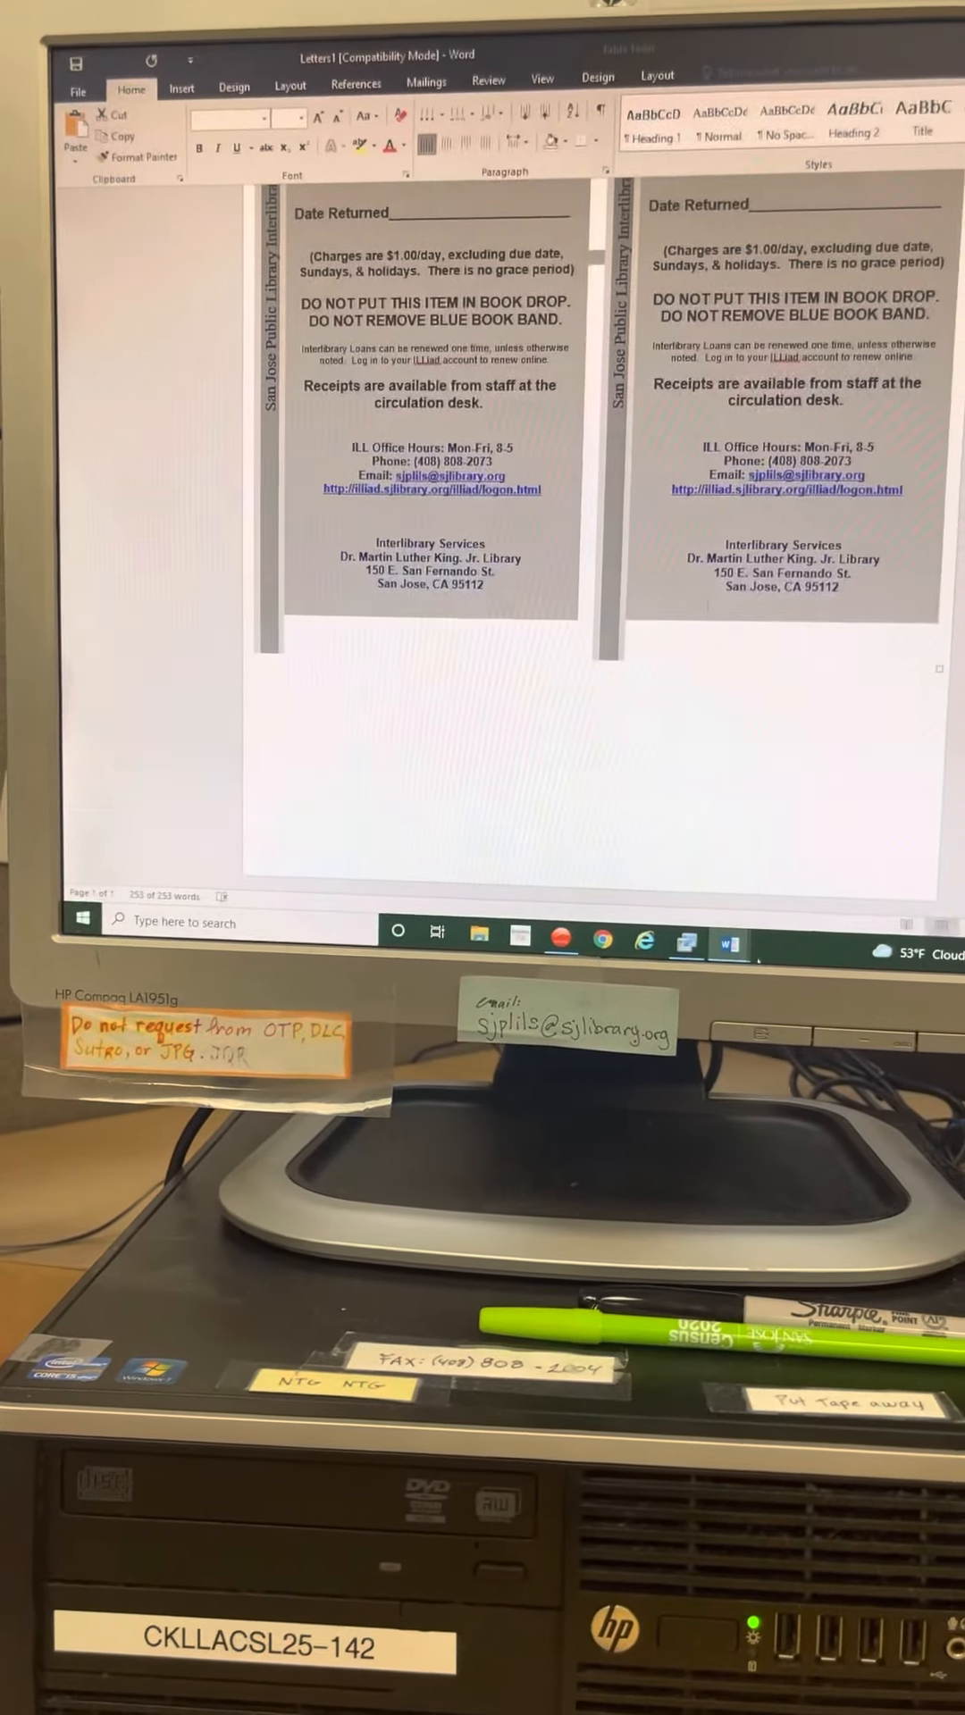